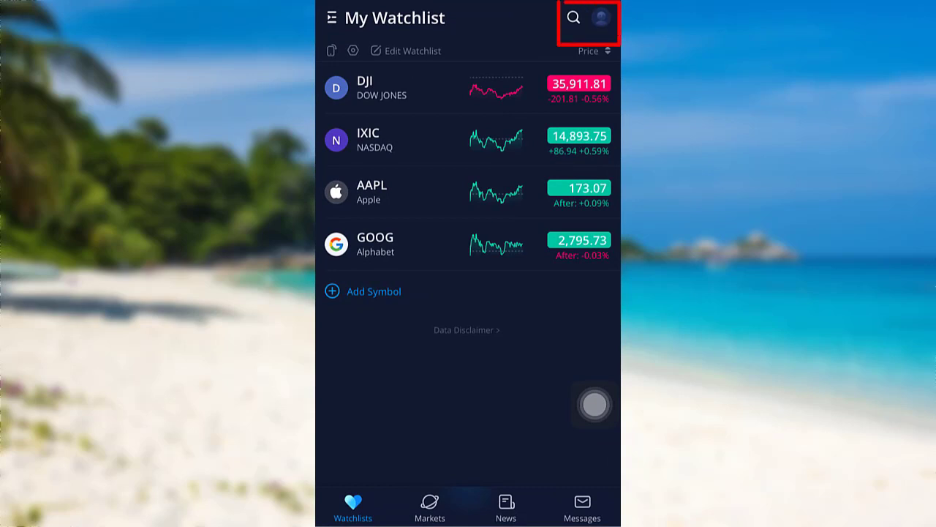
Step: Reach the login screen from the watchlist and start the forgotten-password reset flow
click(599, 18)
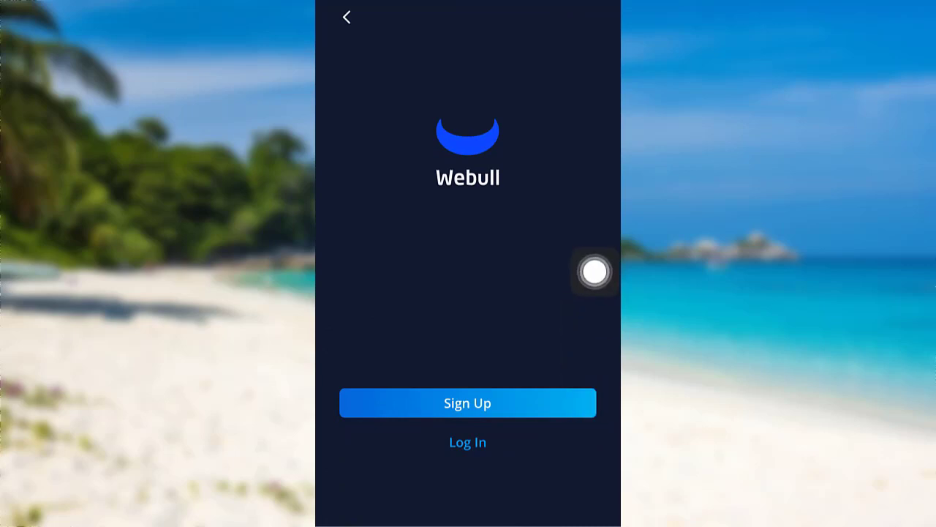
click(468, 442)
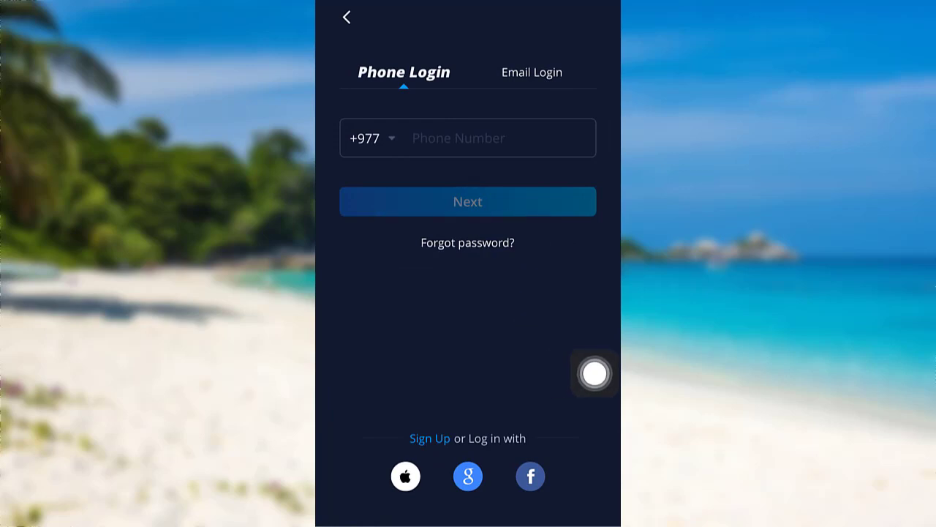
click(468, 243)
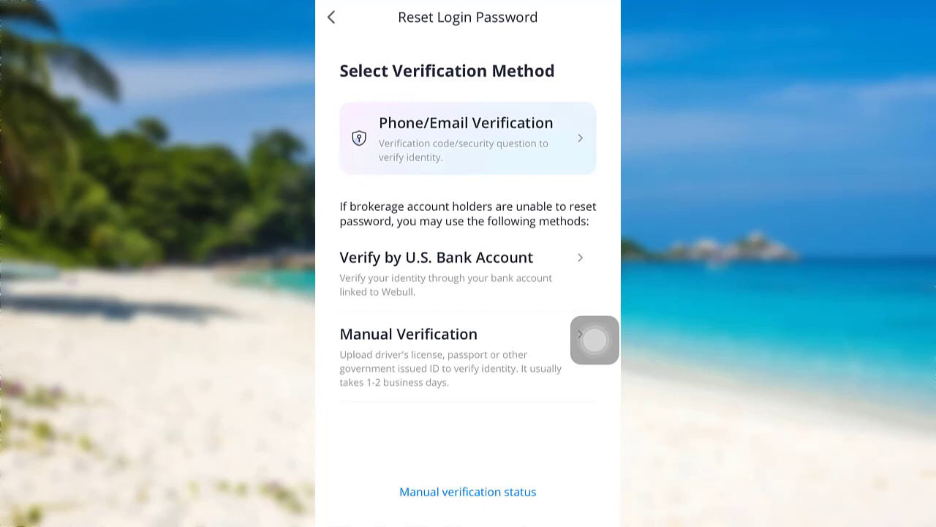
Step: Choose Phone/Email Verification and switch to Verify via Email for the Email Address field
click(468, 137)
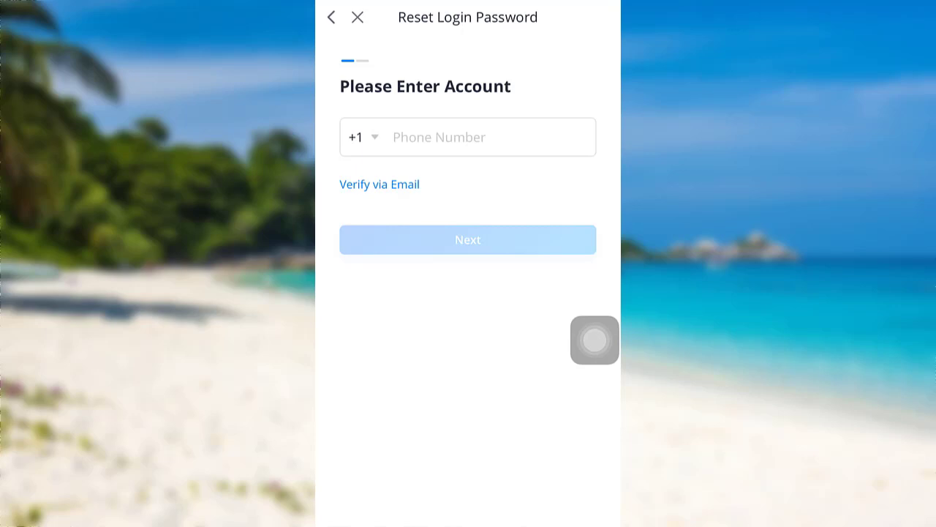
click(379, 184)
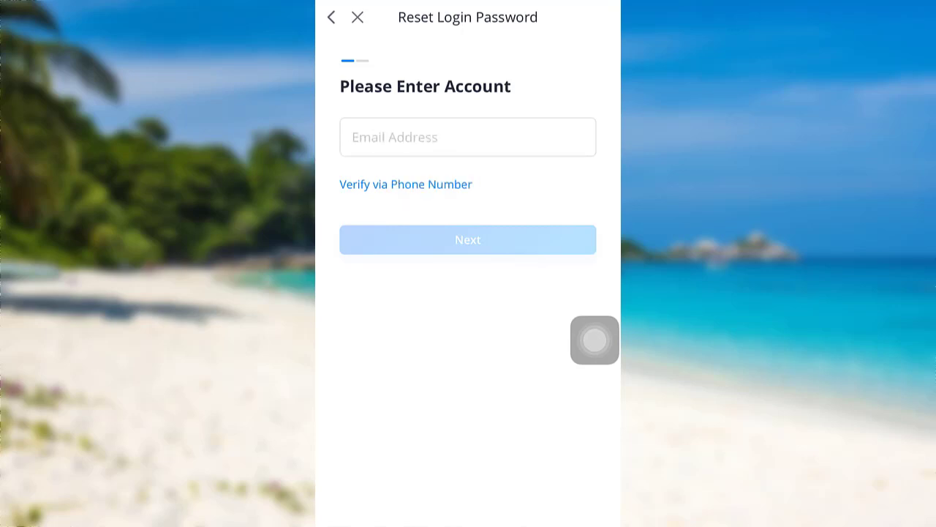